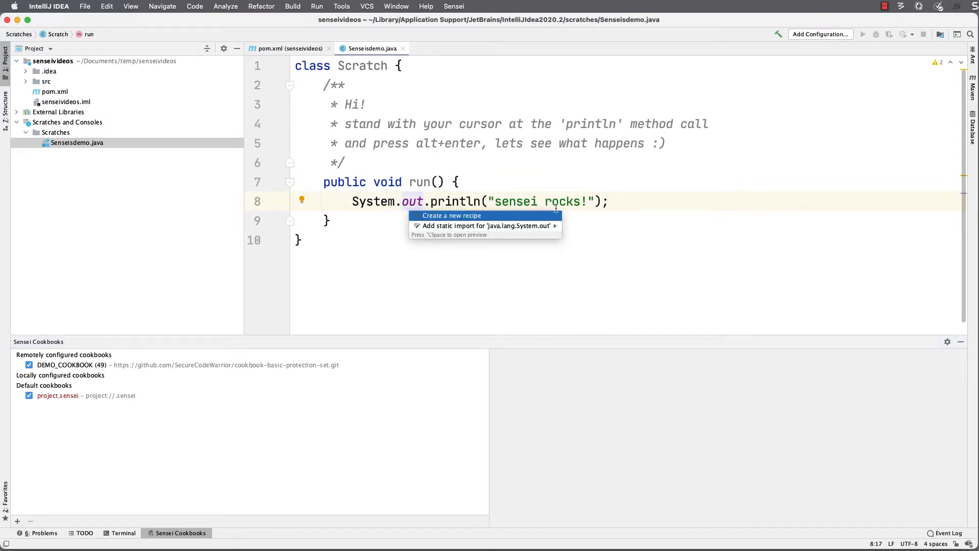
# - Start a new recipe from scratch for println, named 'Logging: Enforce java.util.logging'
pyautogui.click(451, 215)
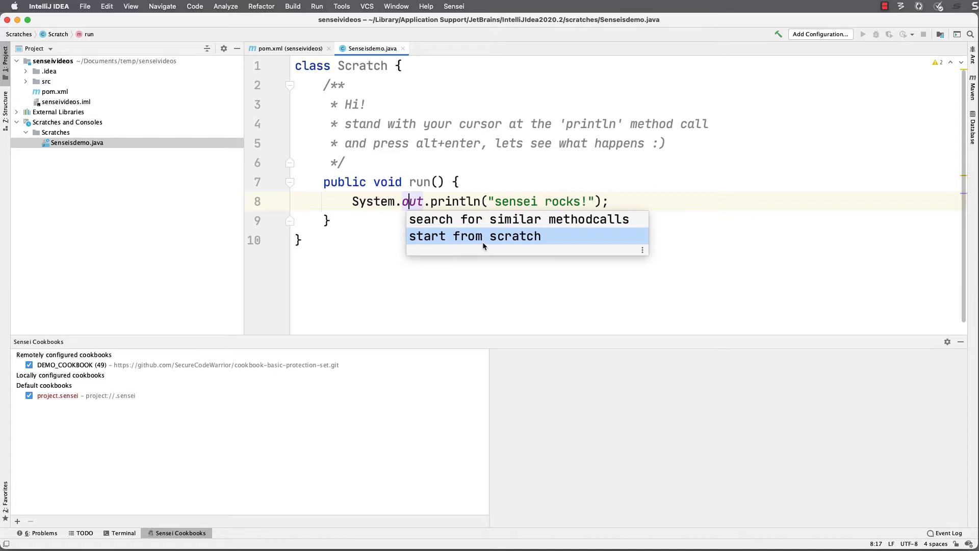
pyautogui.click(473, 236)
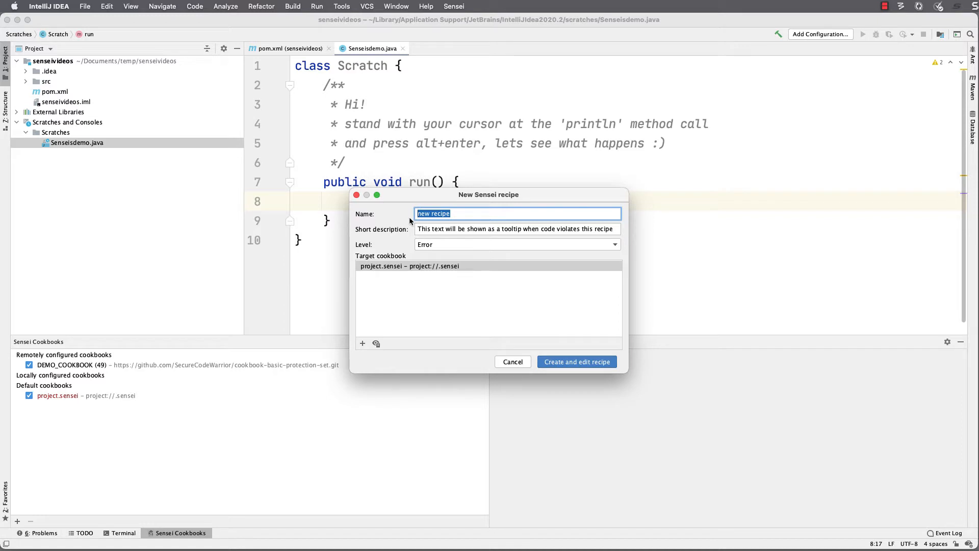
pyautogui.write('L')
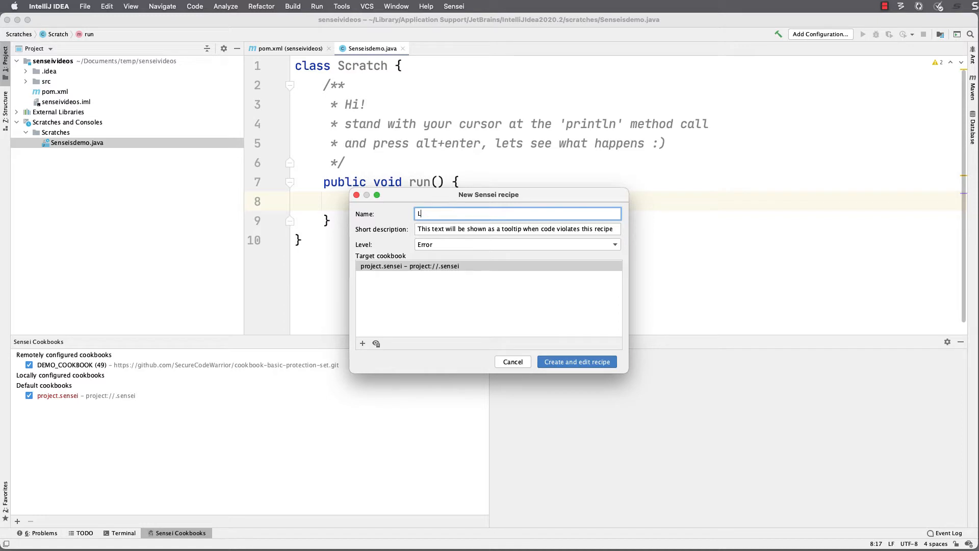
pyautogui.write('ogging: Enforce')
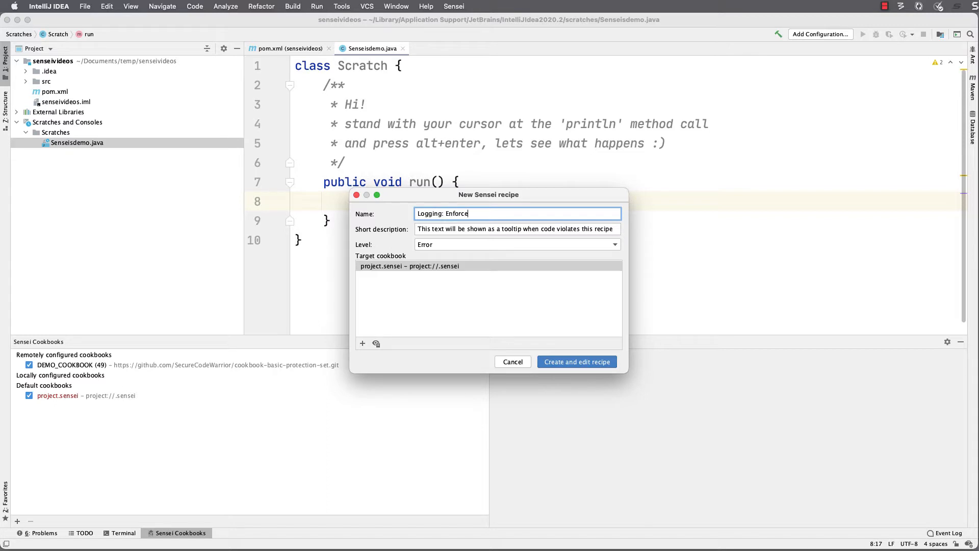
pyautogui.write('java.util.')
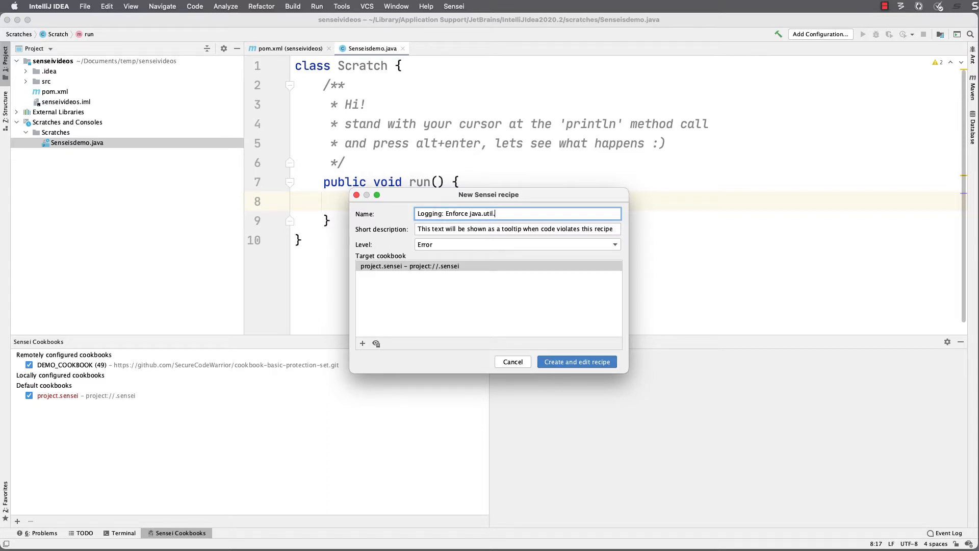
pyautogui.write('logging')
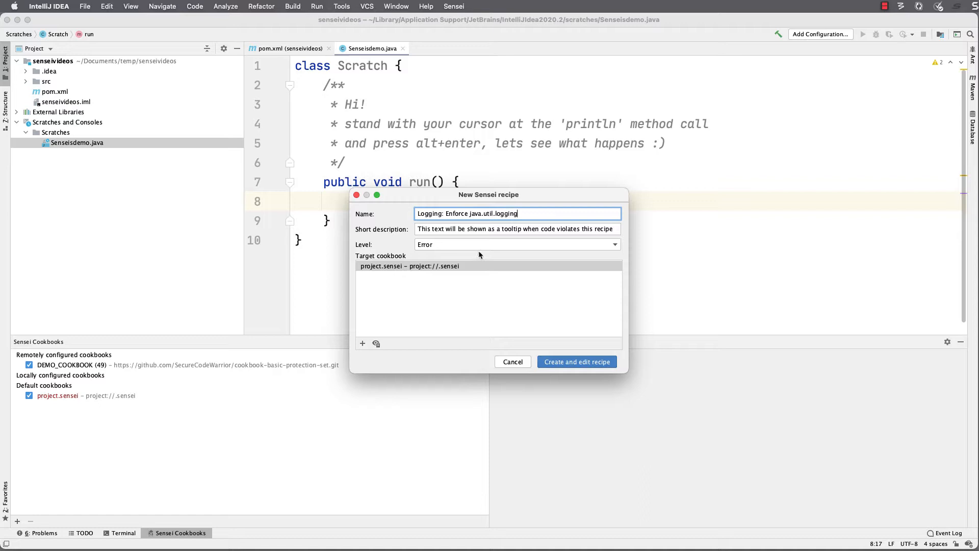
# - Add the short description 'Do not use System.out.println log statements' and create the recipe
pyautogui.click(517, 228)
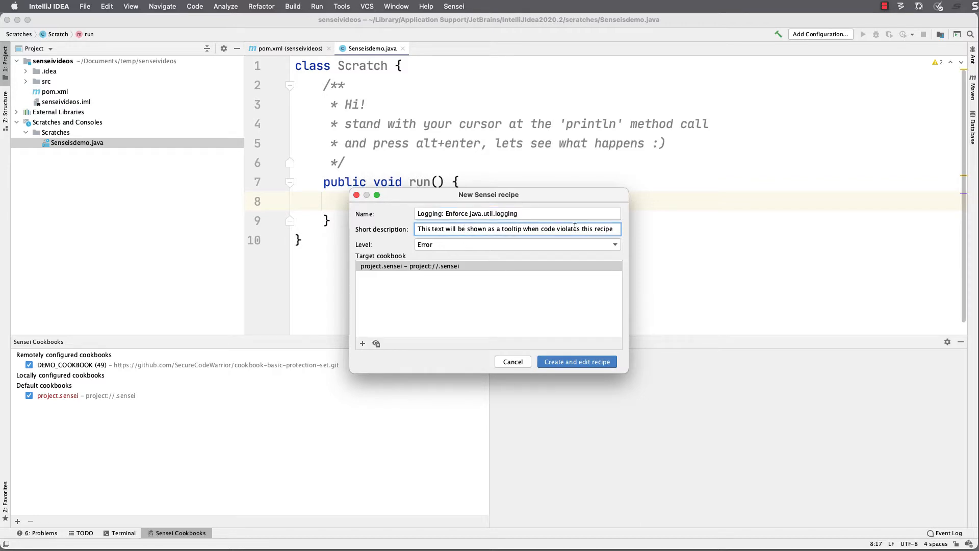
pyautogui.write('Do n')
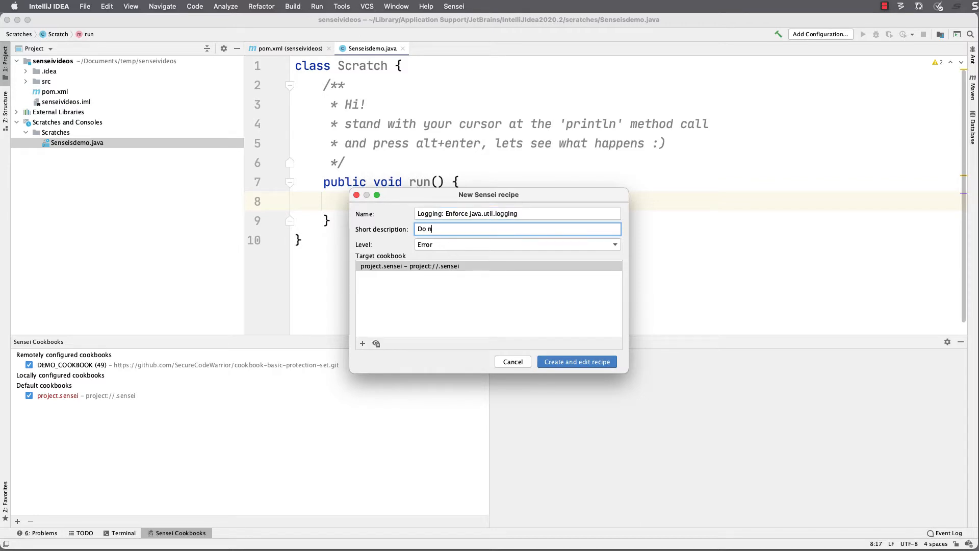
pyautogui.write('ot use System')
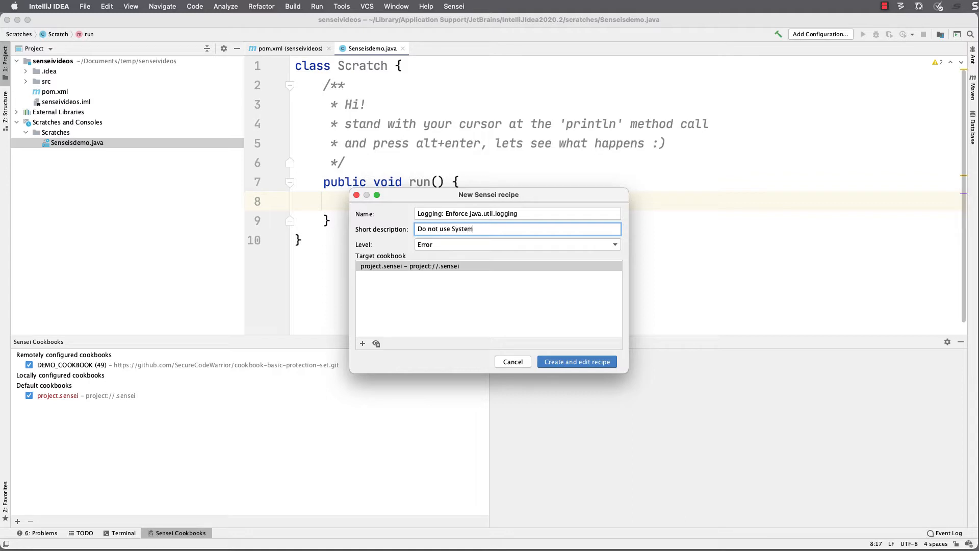
pyautogui.write('.out.printlnto write')
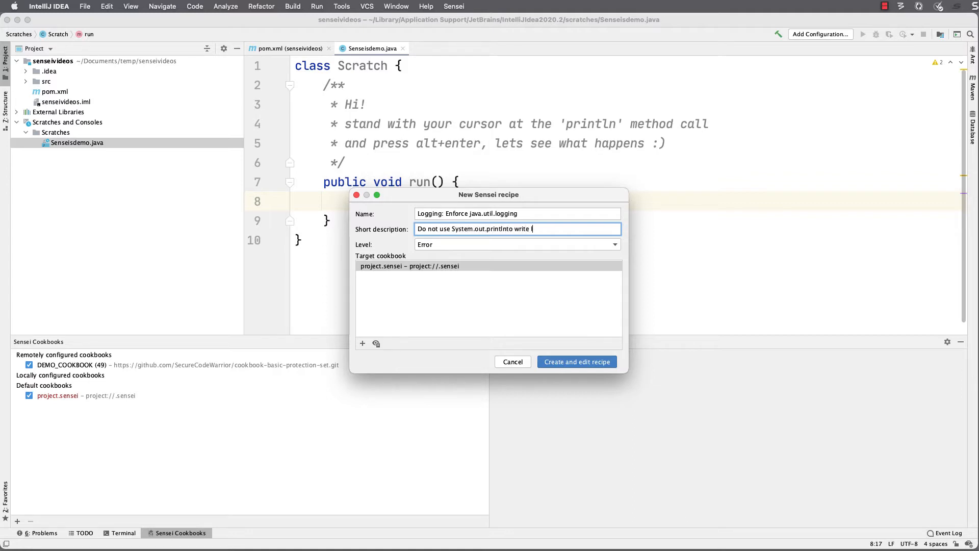
pyautogui.write('log statements')
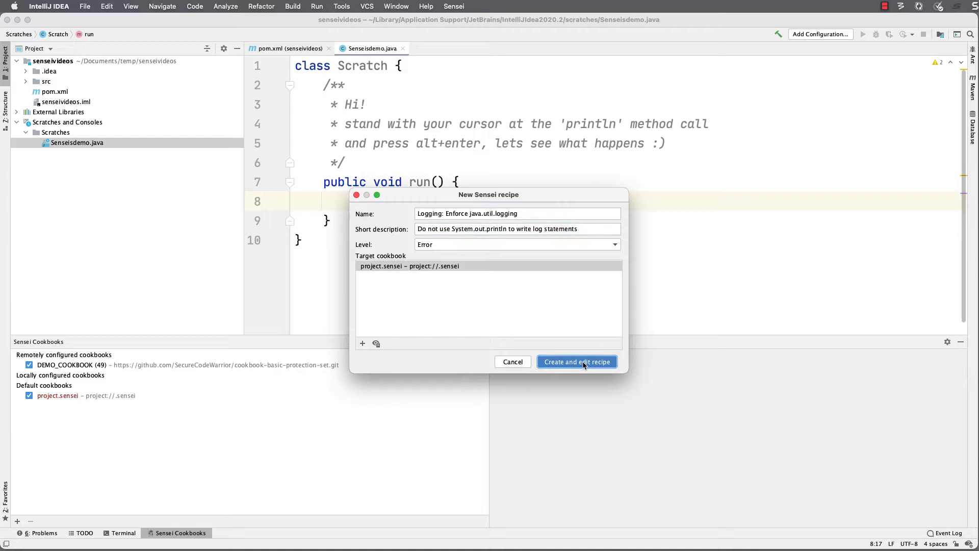
pyautogui.click(576, 362)
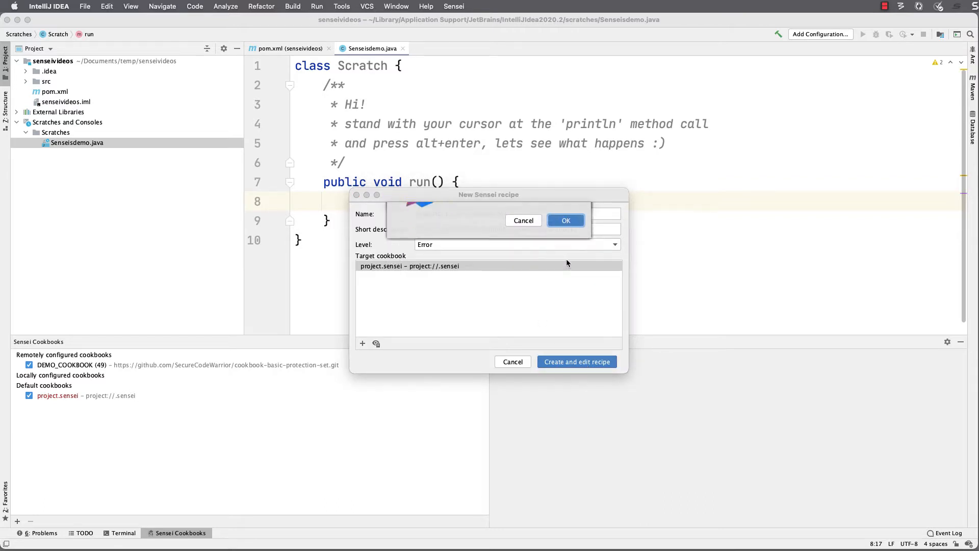
# - Confirm the prompt and match calls named println on the out field of java.lang.System
pyautogui.click(575, 362)
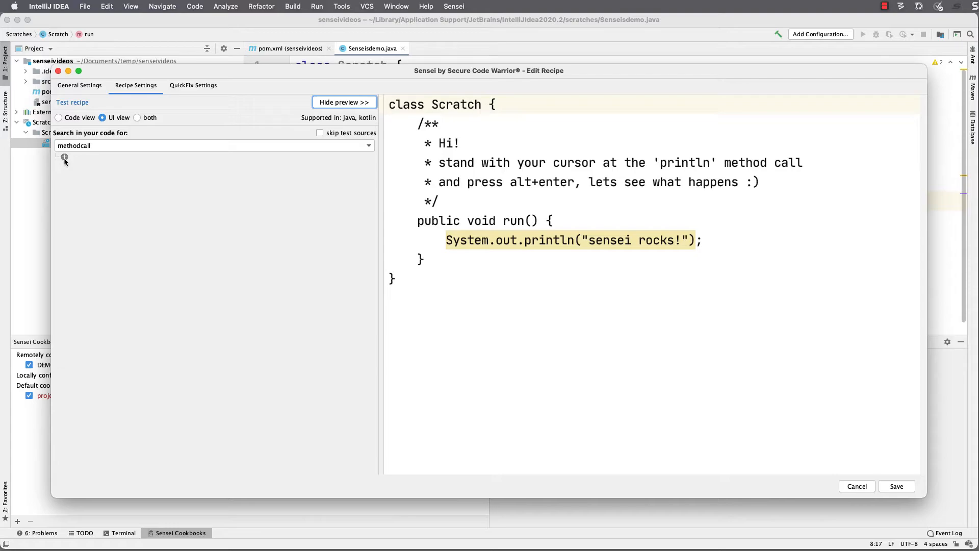
pyautogui.click(64, 157)
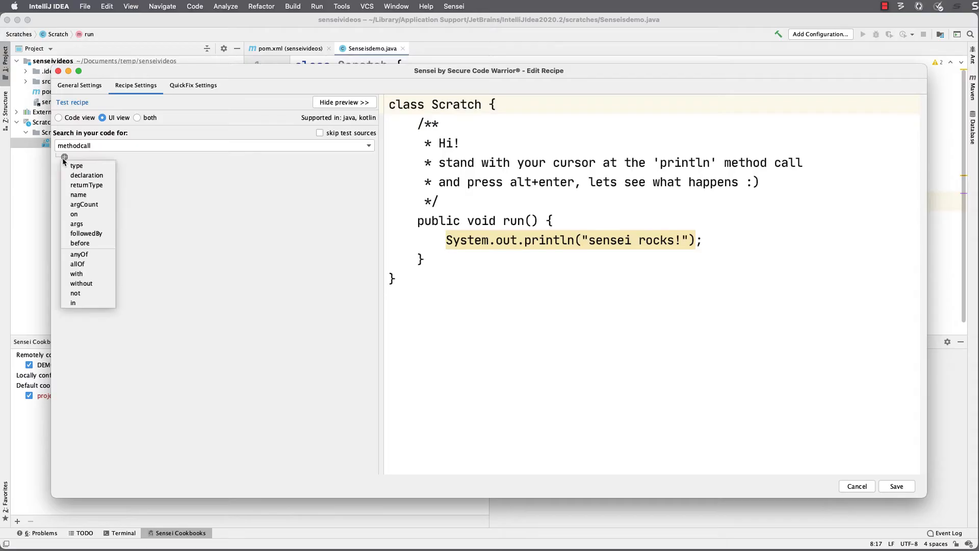
pyautogui.click(78, 195)
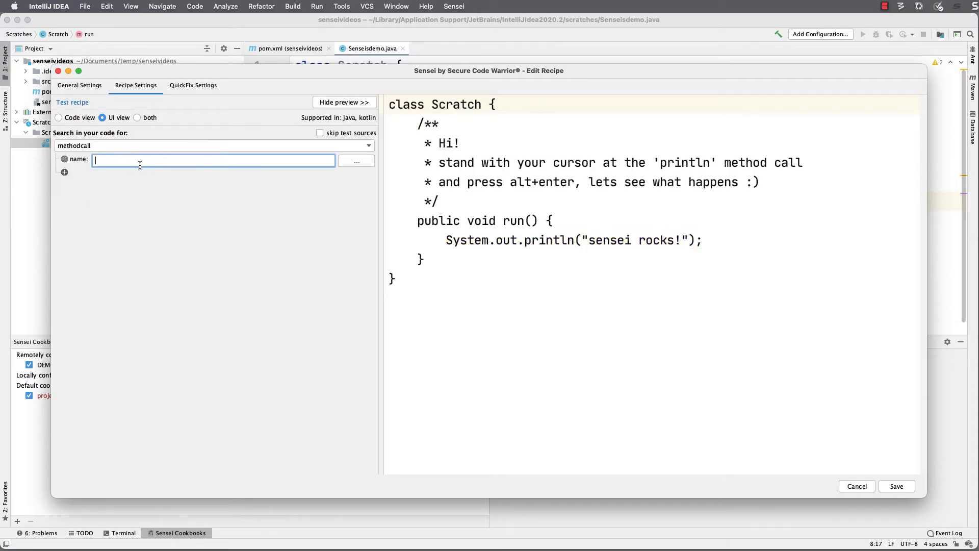
pyautogui.write('println')
pyautogui.write('out')
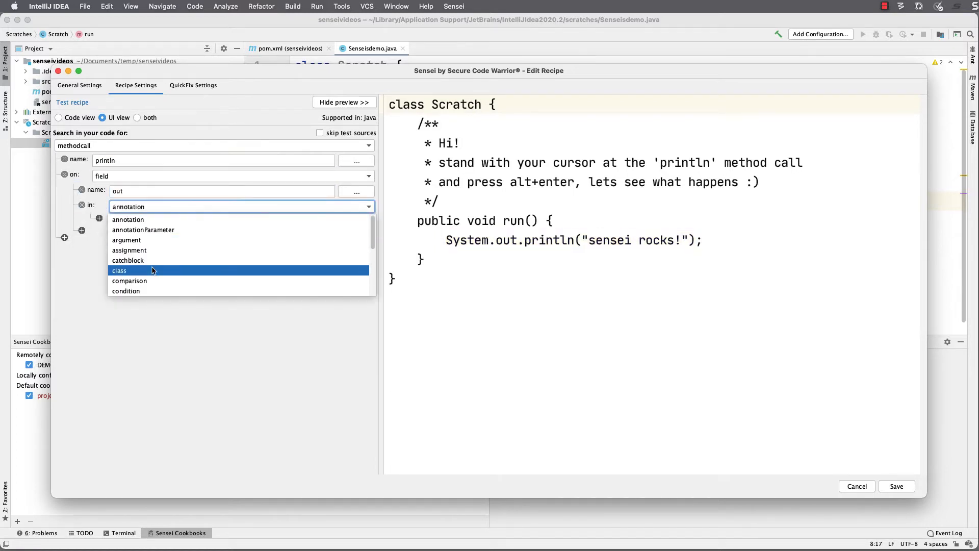
pyautogui.click(120, 270)
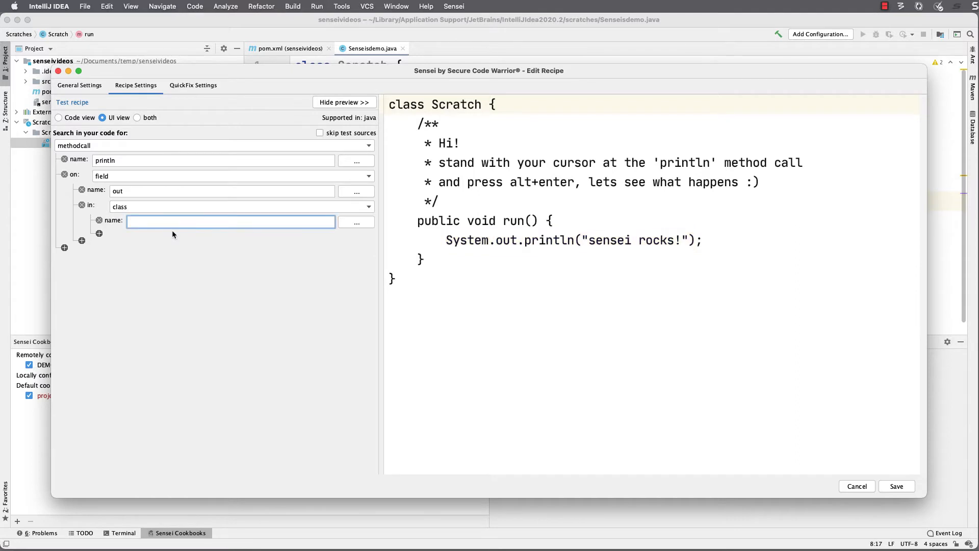
pyautogui.write('java.lang.')
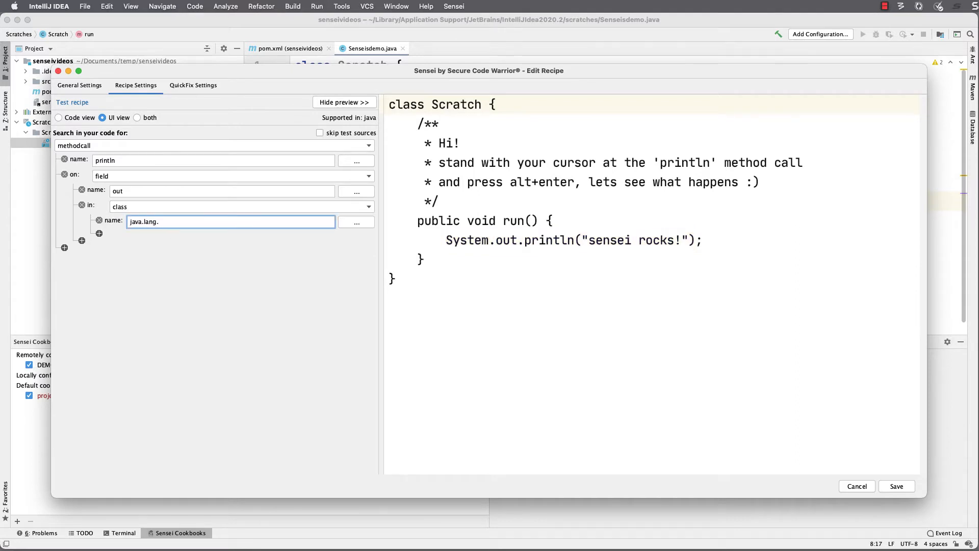
pyautogui.write('System')
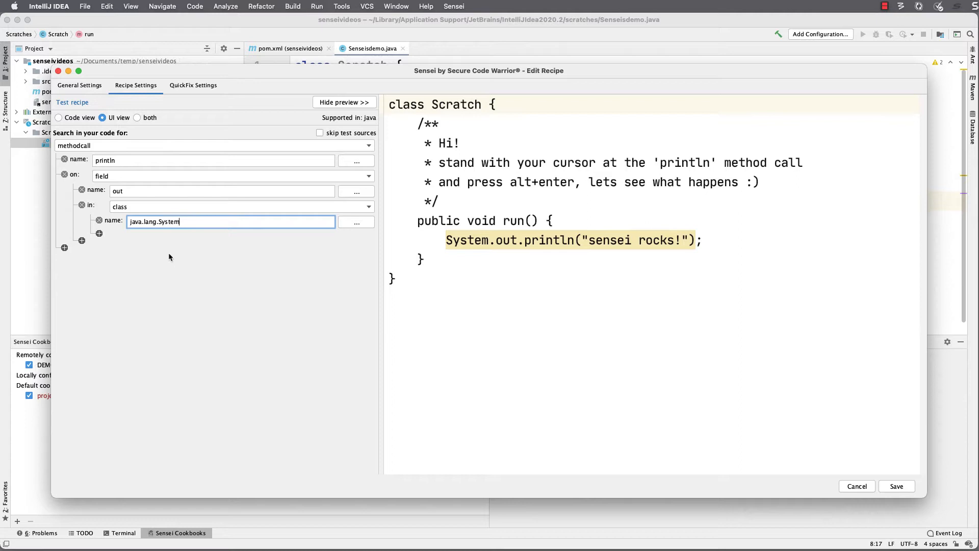
pyautogui.click(856, 486)
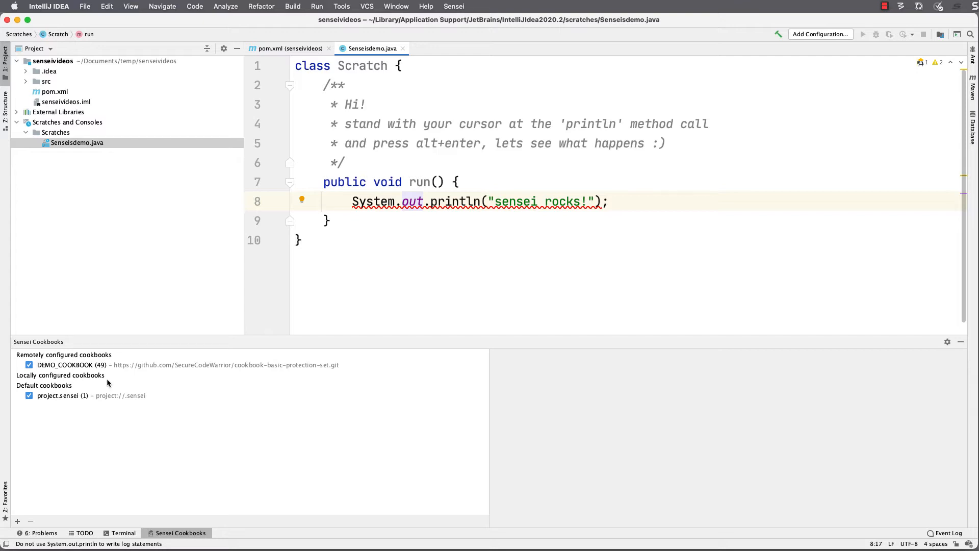
pyautogui.moveTo(108, 400)
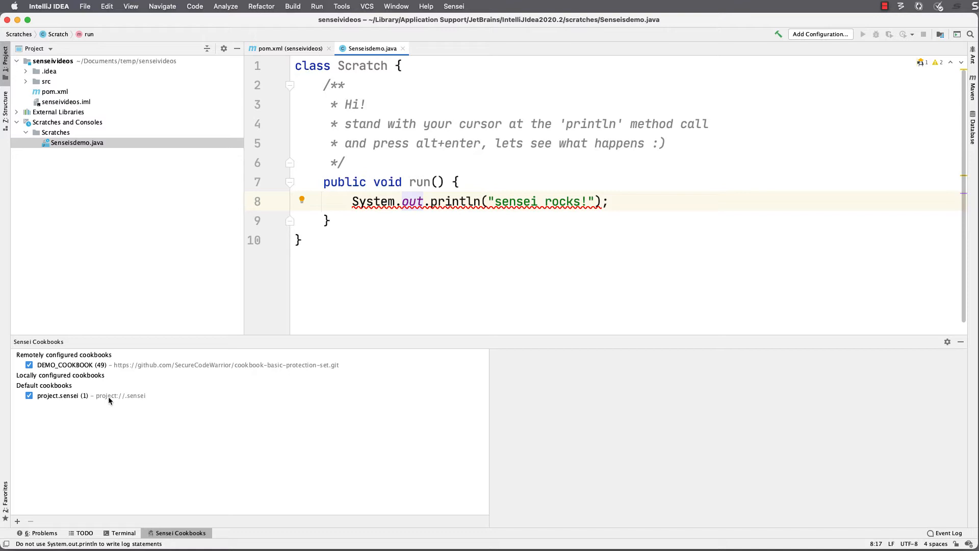
# - Open the recipe manager for the project.sensei cookbook
pyautogui.click(69, 395)
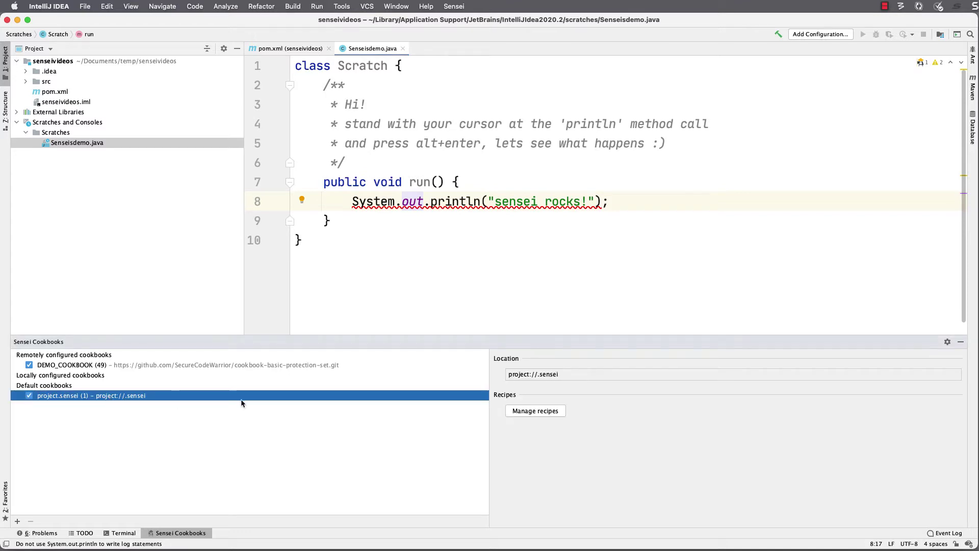
pyautogui.moveTo(535, 410)
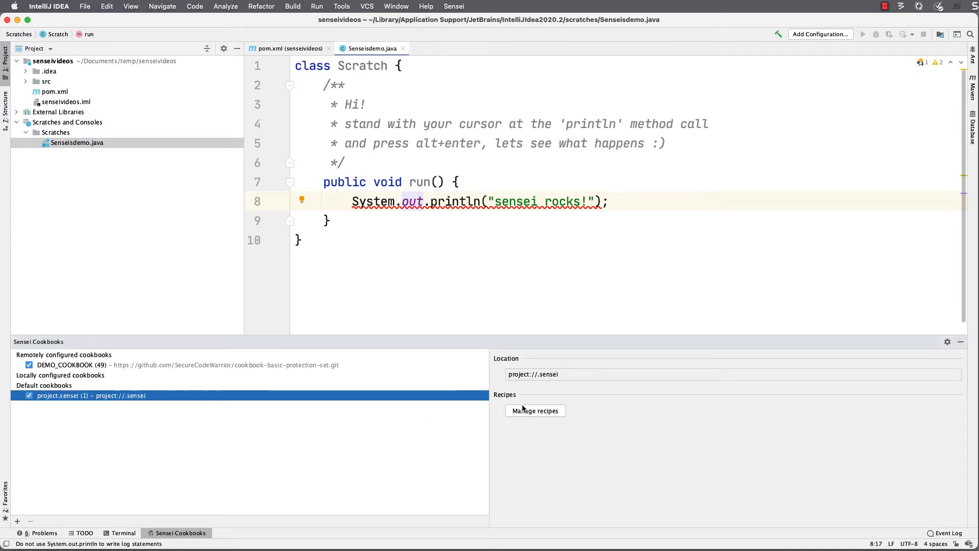
pyautogui.click(535, 410)
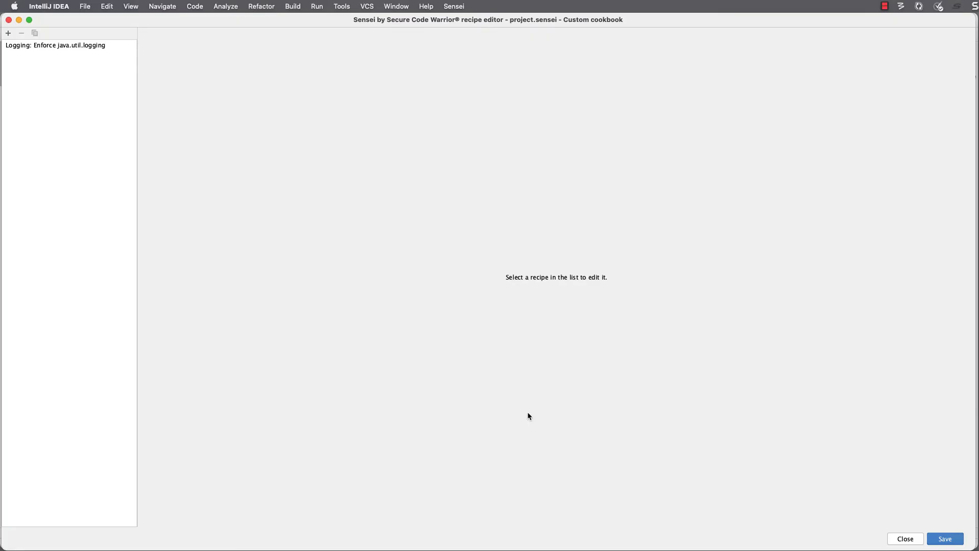
# - Open the Logging: Enforce java.util.logging recipe's QuickFix Settings to add a rewrite fix
pyautogui.click(55, 45)
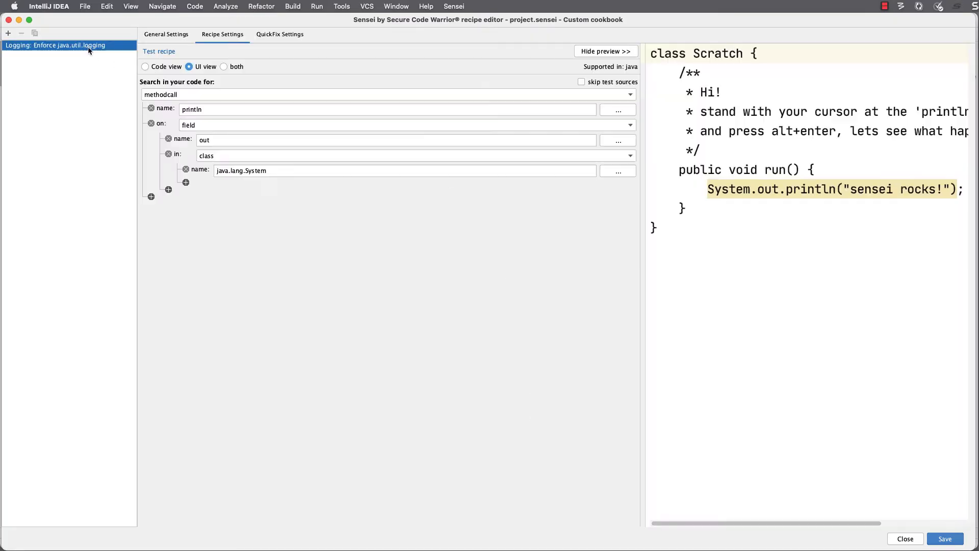
pyautogui.click(280, 34)
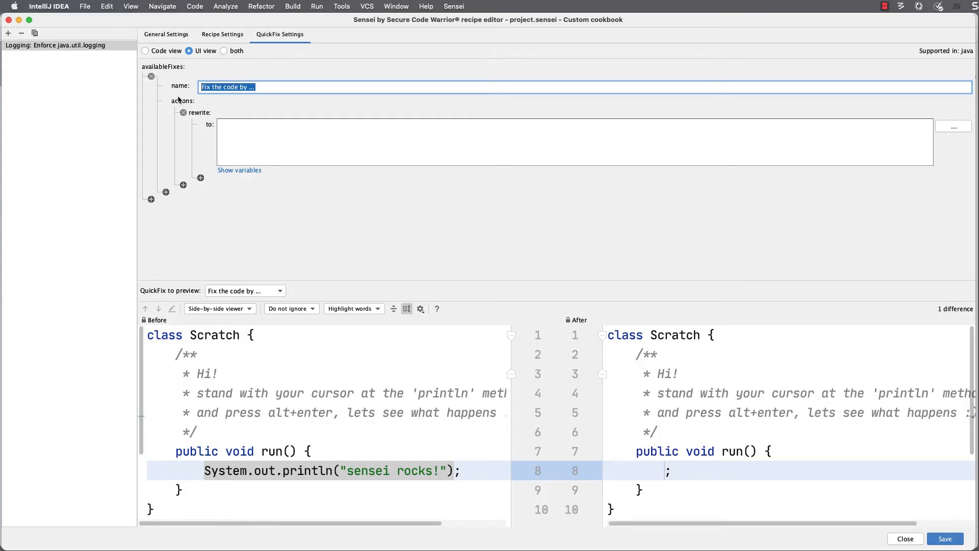
# - Name the fix 'Use logger', rewrite to logger.log(Level.INFO, ), and list available variables
pyautogui.write('Use logger')
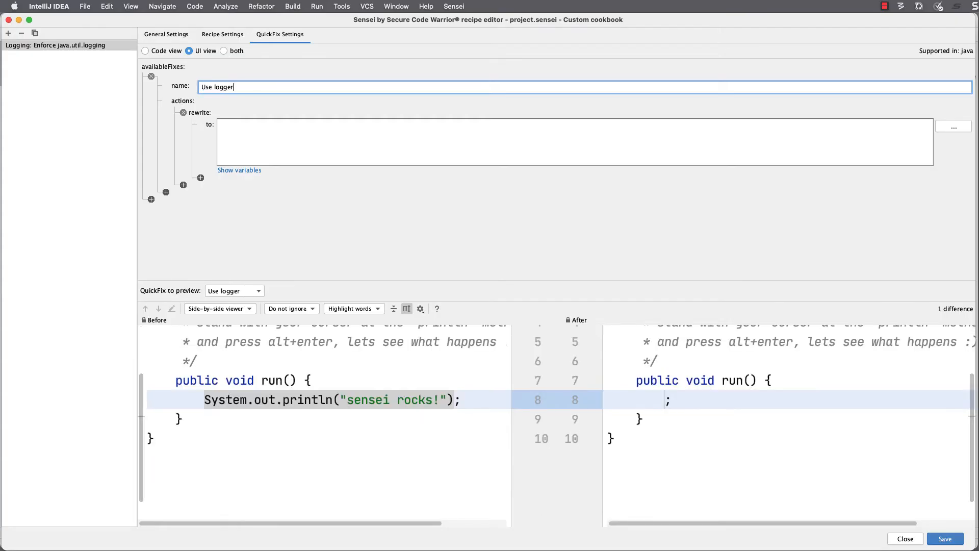
pyautogui.click(322, 142)
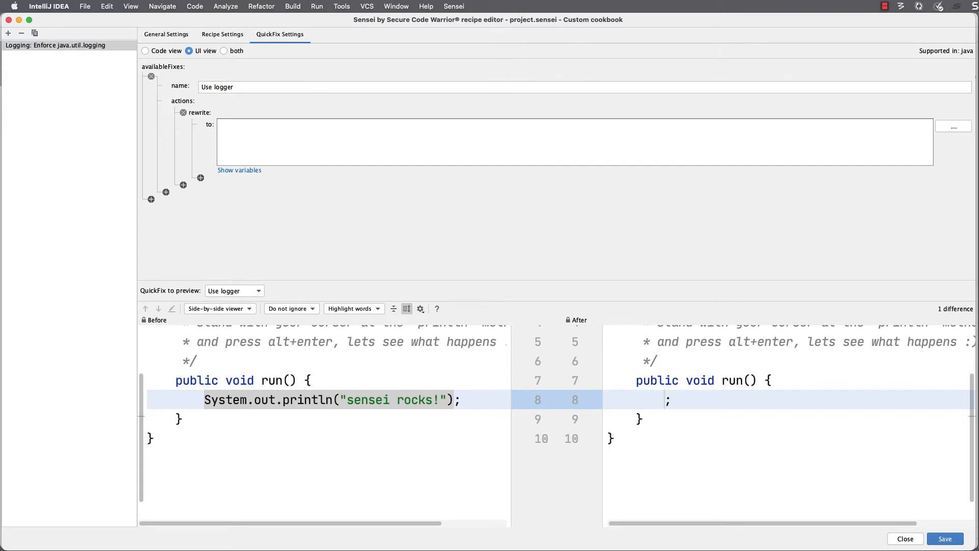
pyautogui.write('logger.log')
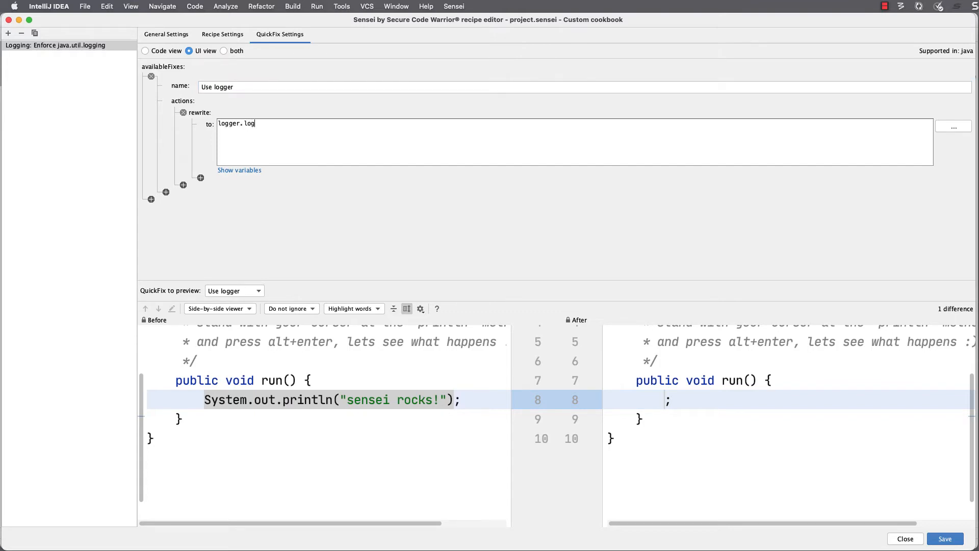
pyautogui.write('()')
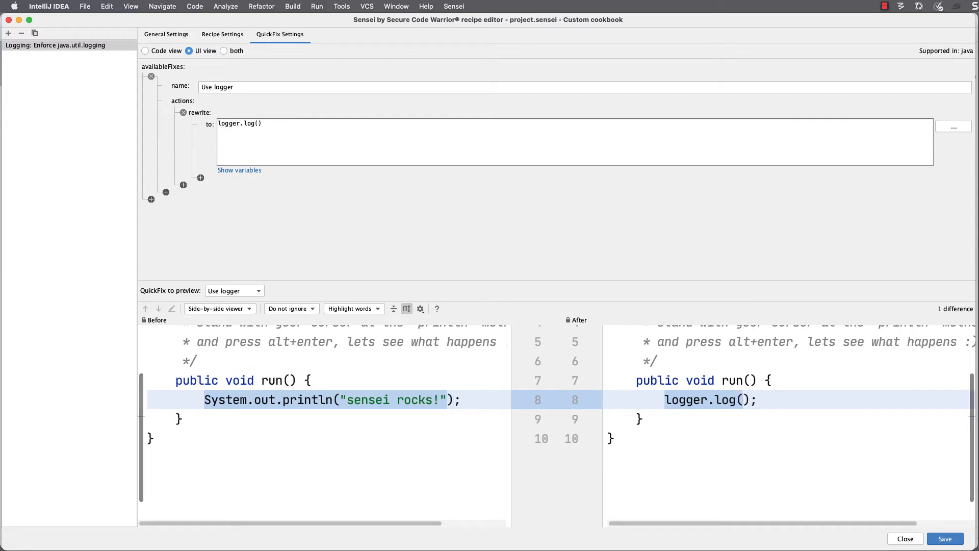
pyautogui.write('Level')
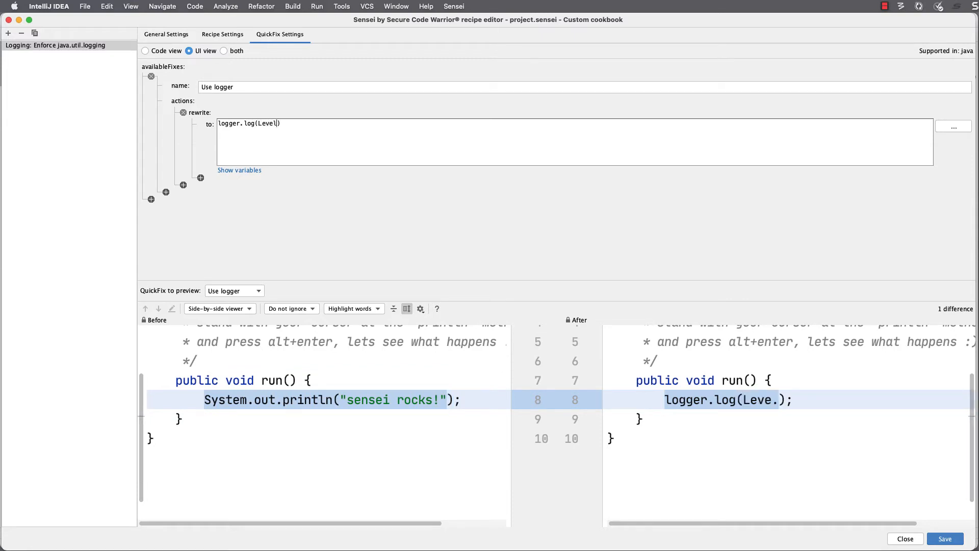
pyautogui.write('INFO,')
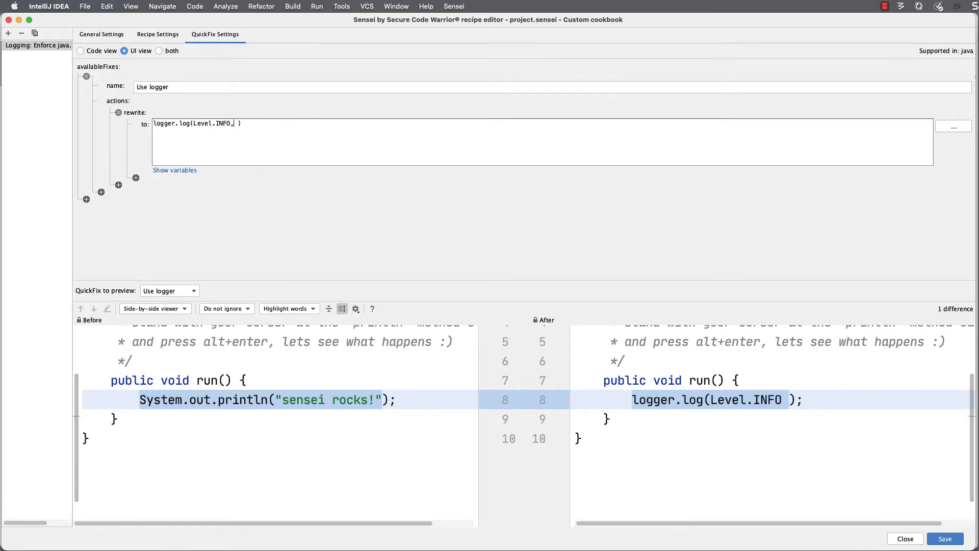
pyautogui.click(175, 170)
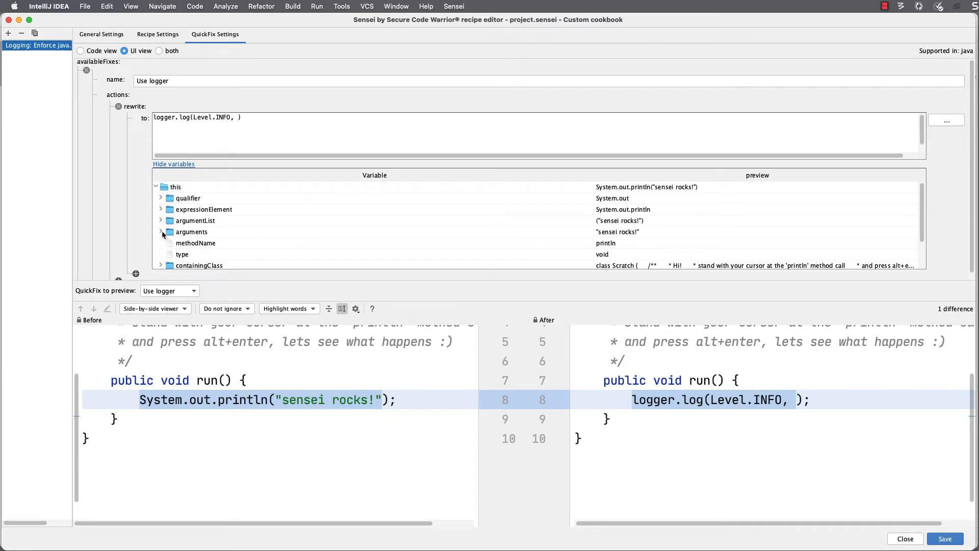
# - Insert {{{ arguments.0 }}} as the logger.log message argument
pyautogui.click(162, 231)
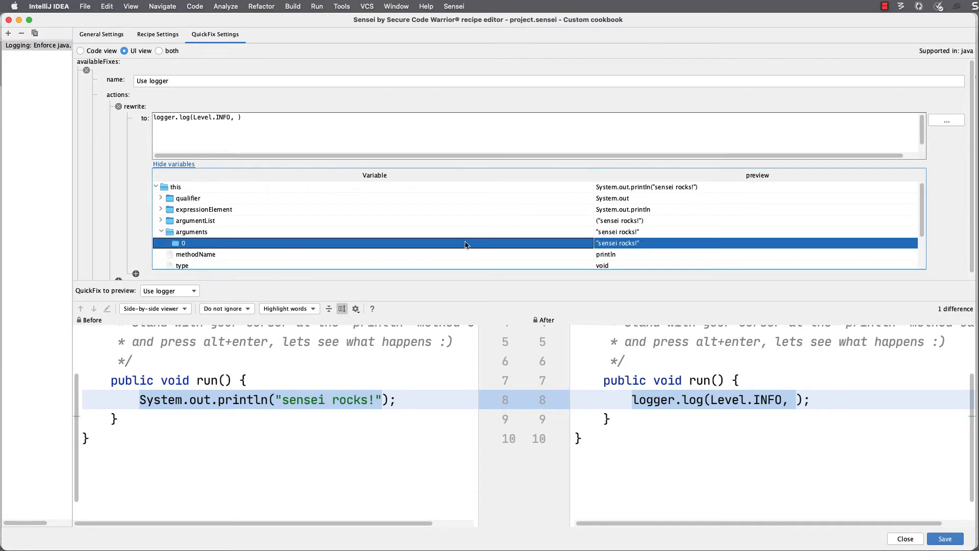
pyautogui.moveTo(293, 244)
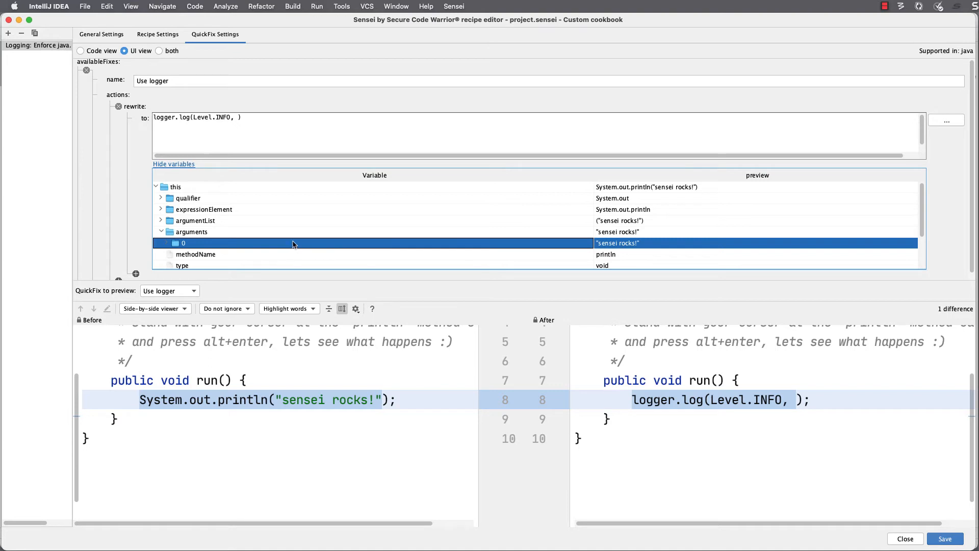
pyautogui.doubleClick(184, 243)
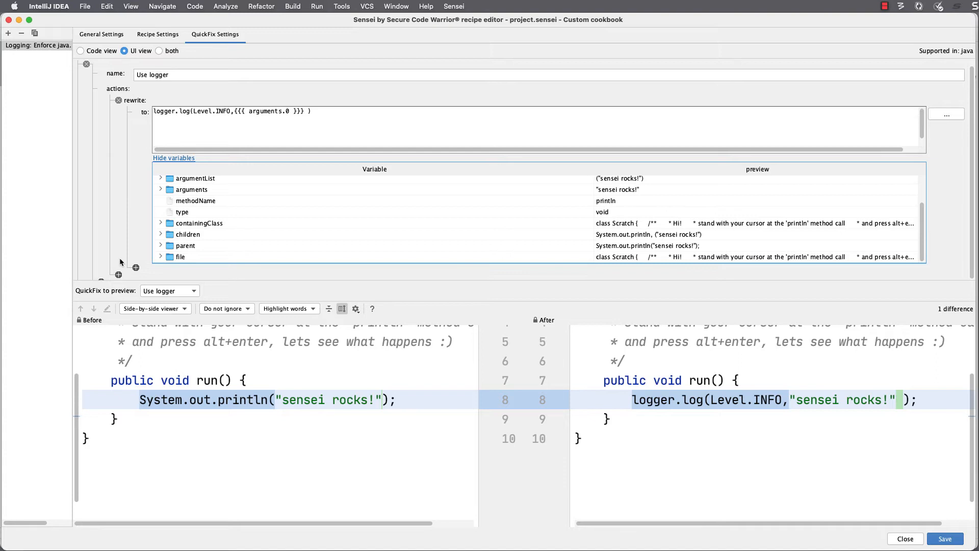
pyautogui.moveTo(125, 234)
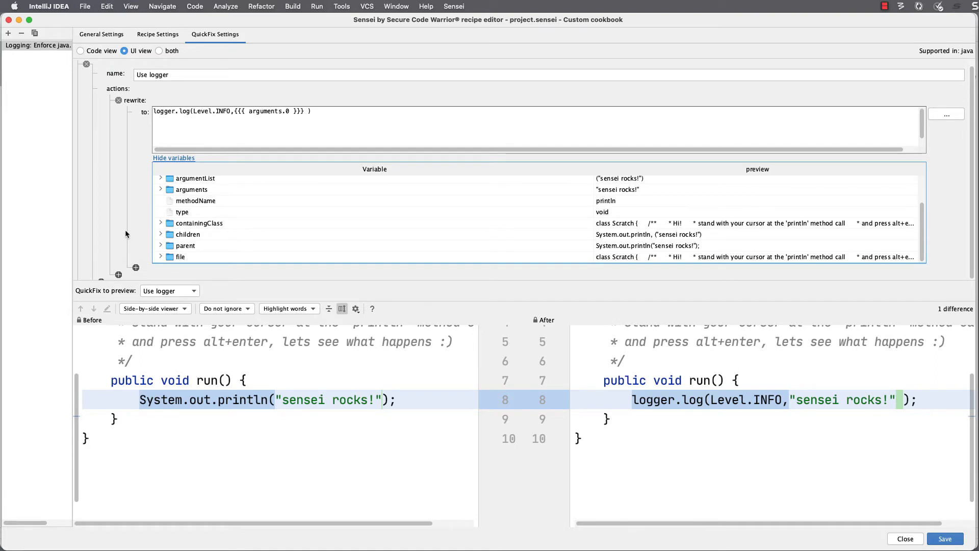
pyautogui.moveTo(120, 276)
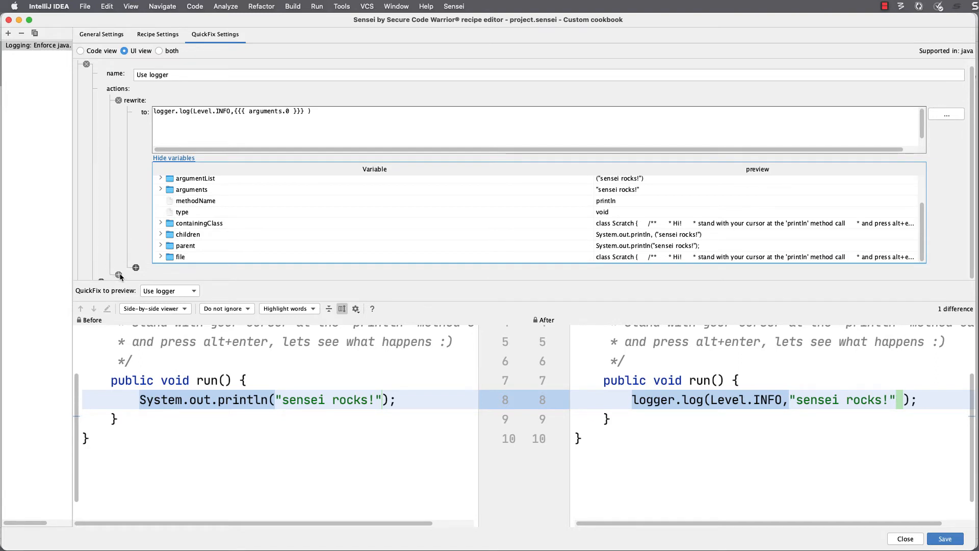
# - Add an addField action declaring 'private Logger logger = Logger.getLogger()'
pyautogui.click(136, 275)
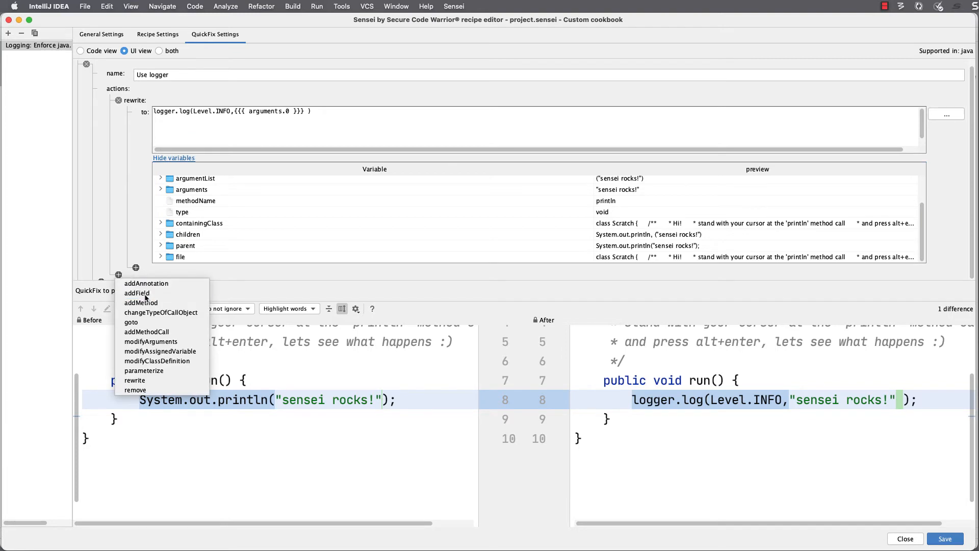
pyautogui.click(137, 293)
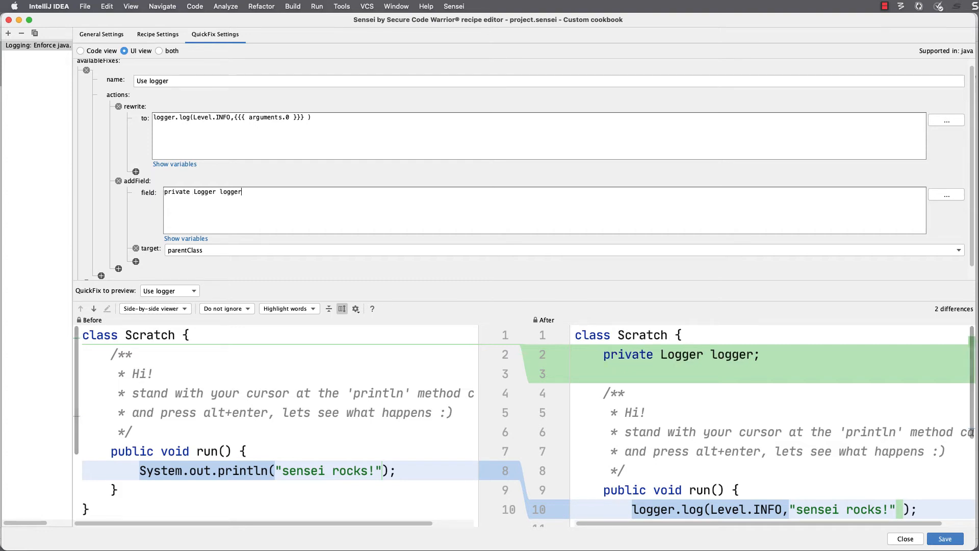
pyautogui.write('= Logger')
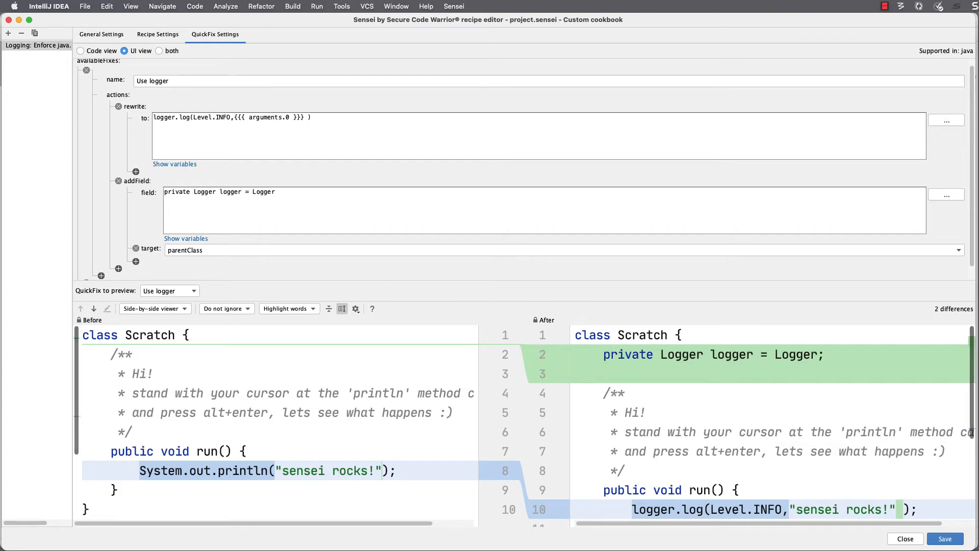
pyautogui.write('.getLogger()')
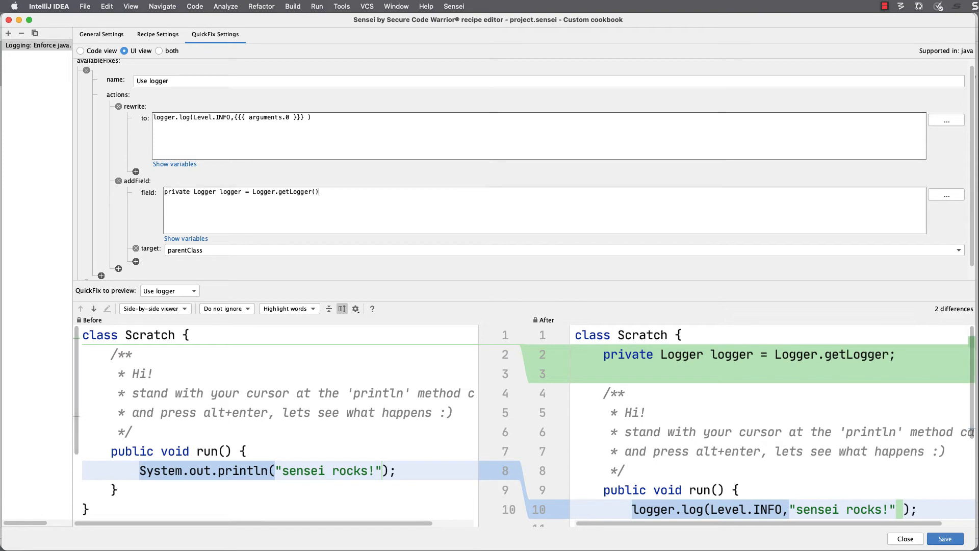
# - Complete the field as getLogger({{{ name }}}.class.getName()) with type java.util.logging.Logger
pyautogui.click(186, 239)
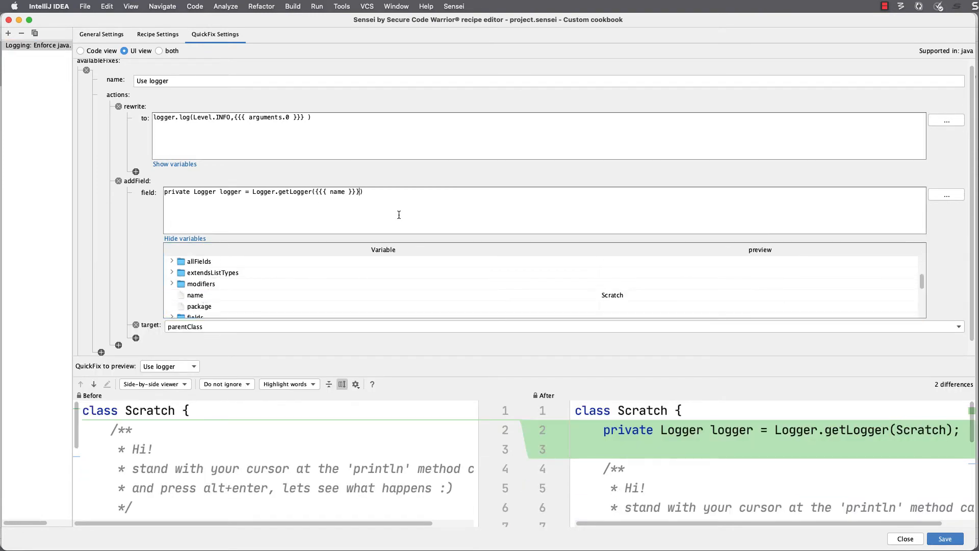
pyautogui.write('.class.getName')
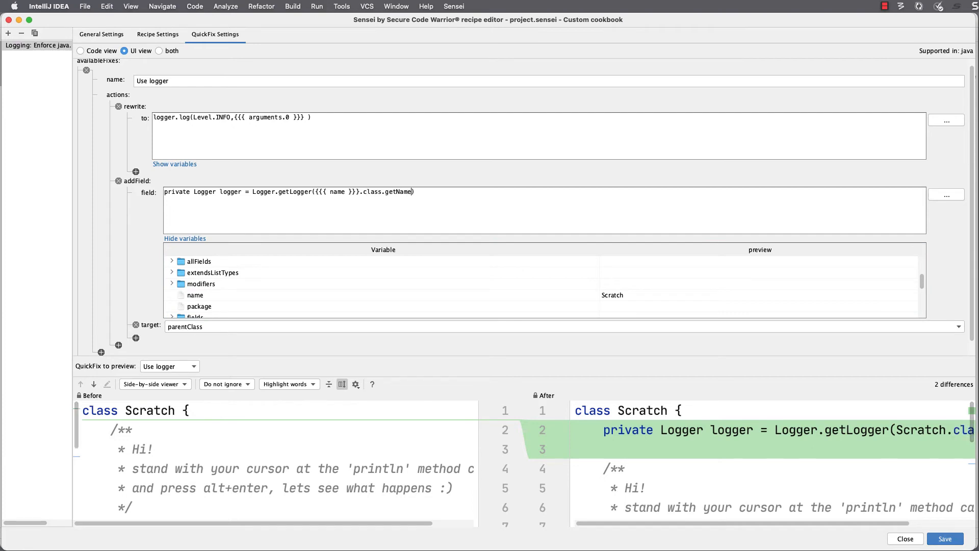
pyautogui.write('());')
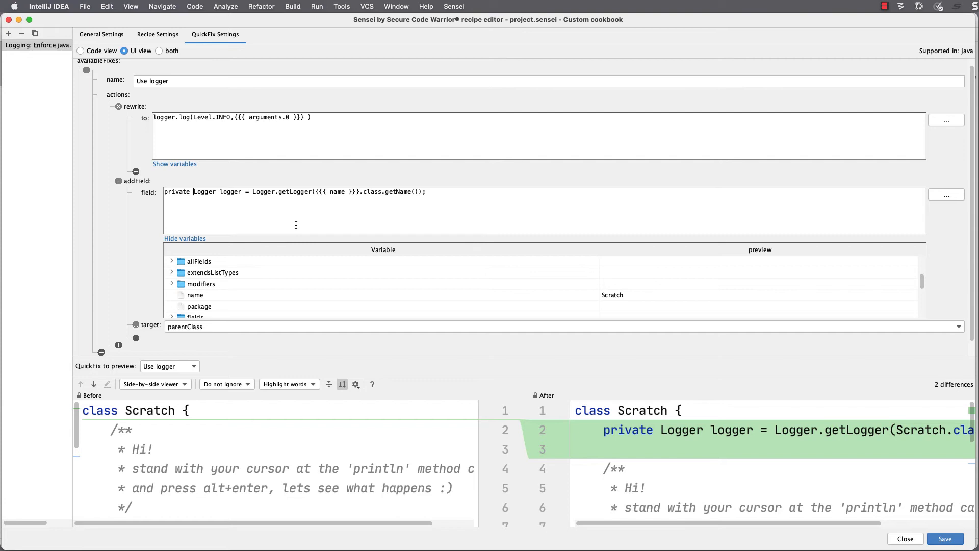
pyautogui.write('java.')
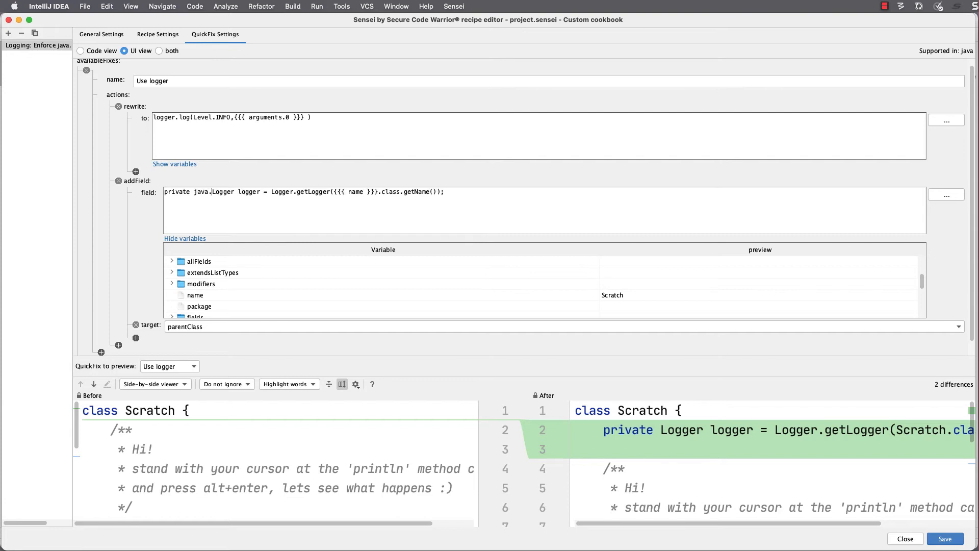
pyautogui.write('util.logging')
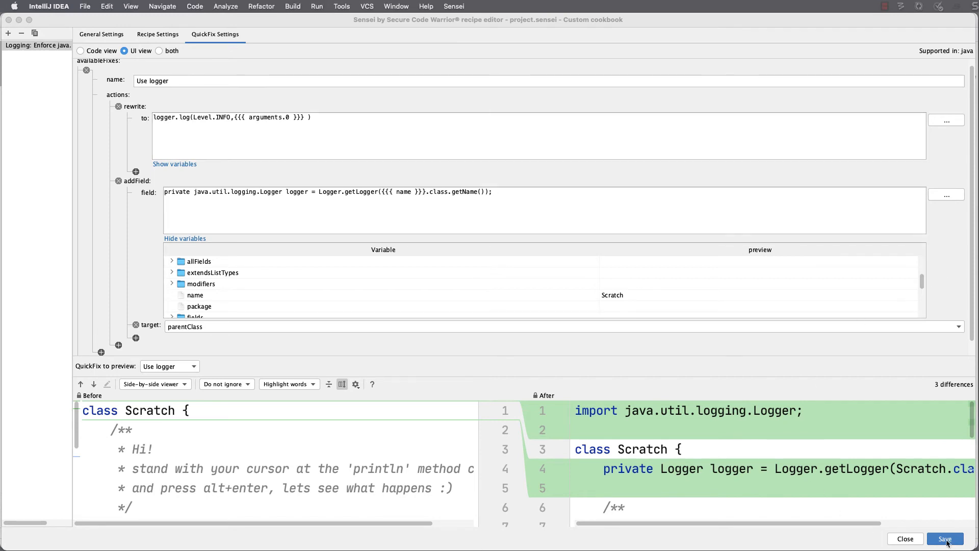
# - Save the recipe and test Use logger on println, importing the Level class
pyautogui.click(944, 539)
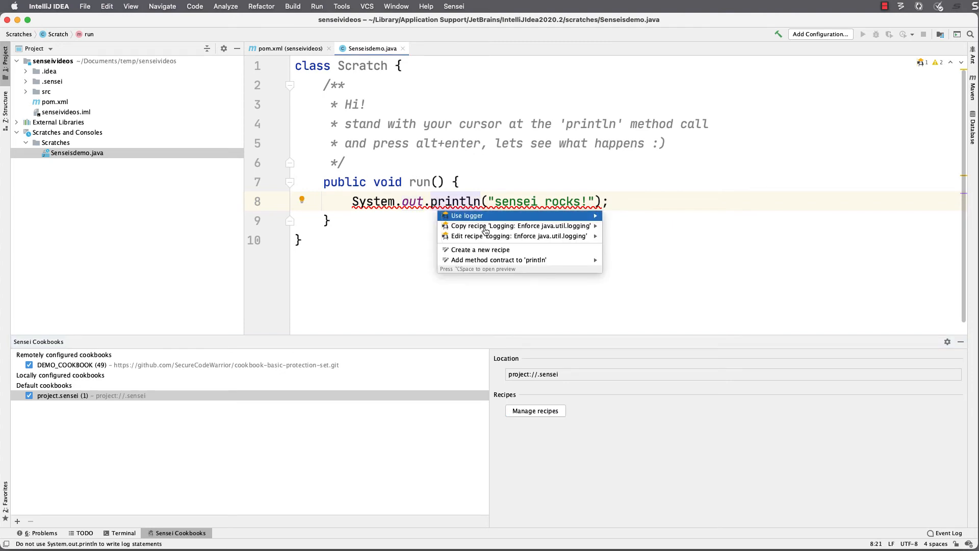
pyautogui.click(467, 215)
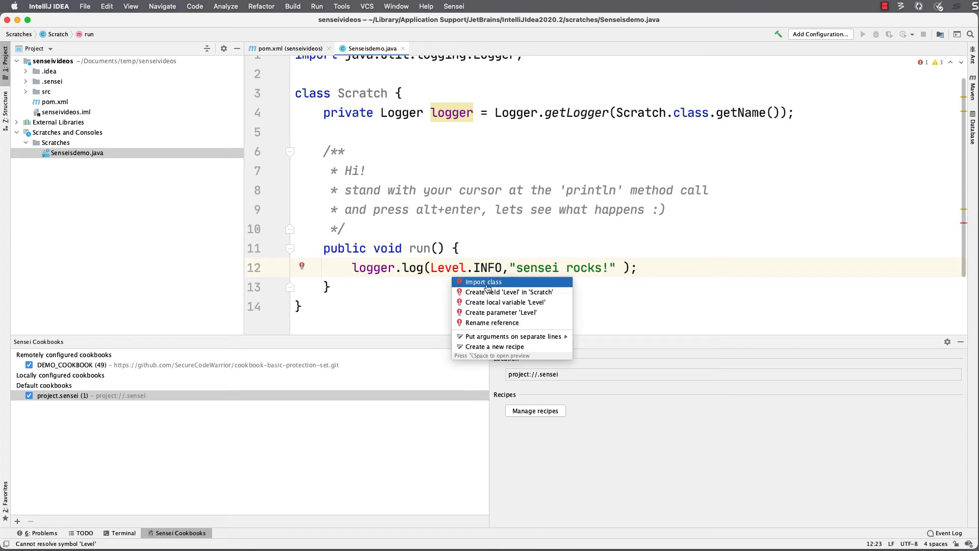
pyautogui.click(482, 281)
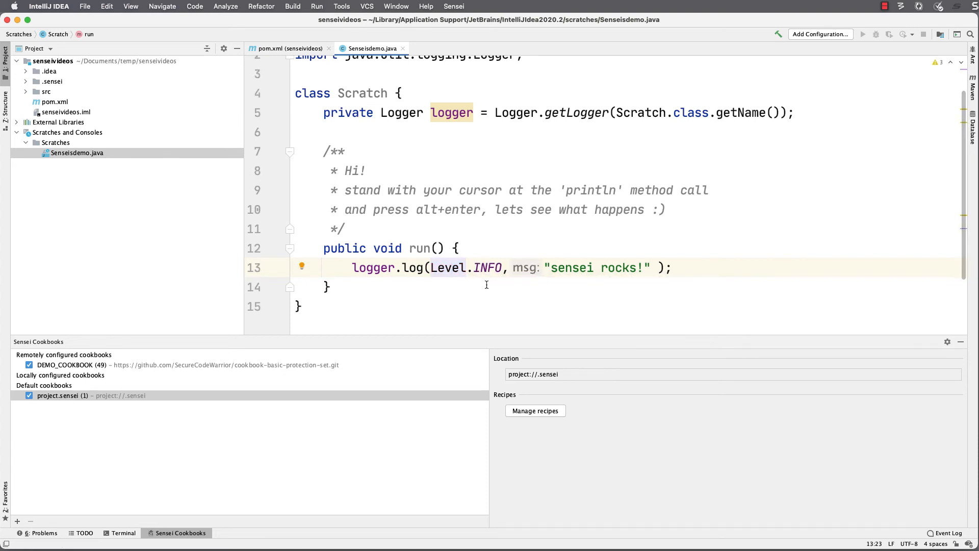
pyautogui.moveTo(468, 264)
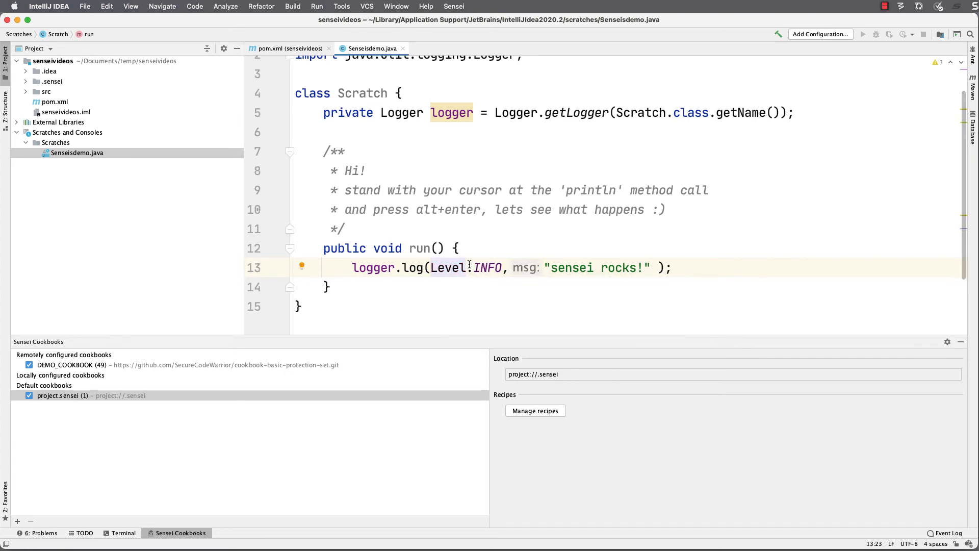
# - Revert the demo code, then save the recipe with java.util.logging.Level.INFO qualified
pyautogui.scroll(3)
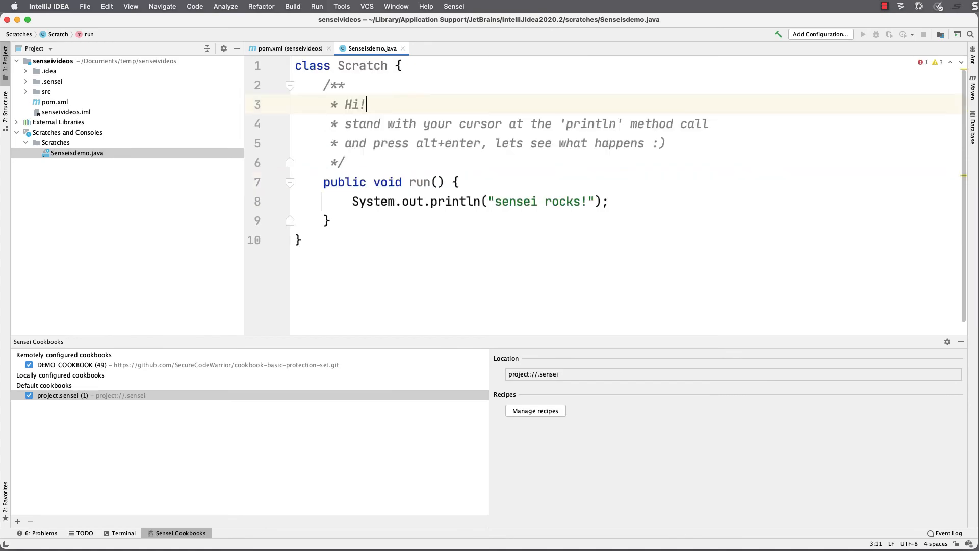
pyautogui.click(535, 410)
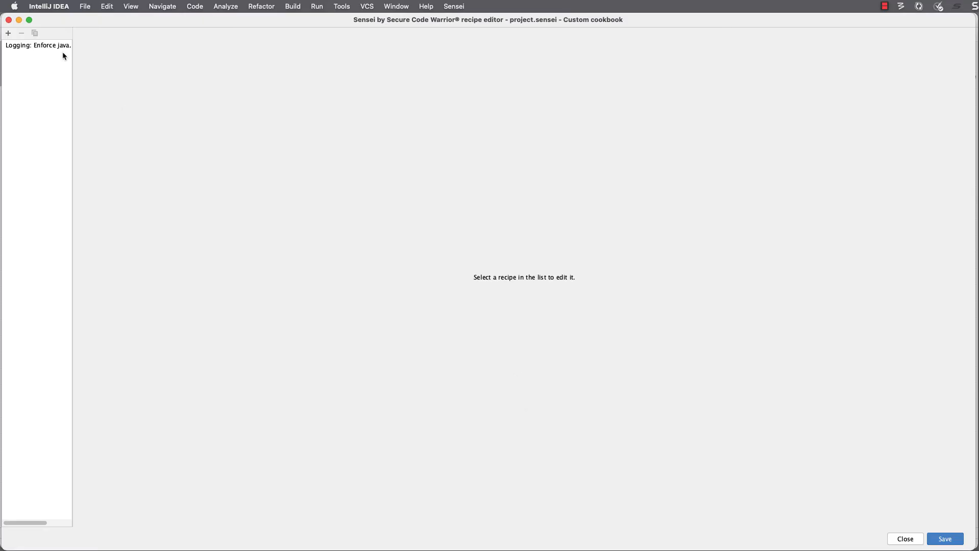
pyautogui.click(37, 44)
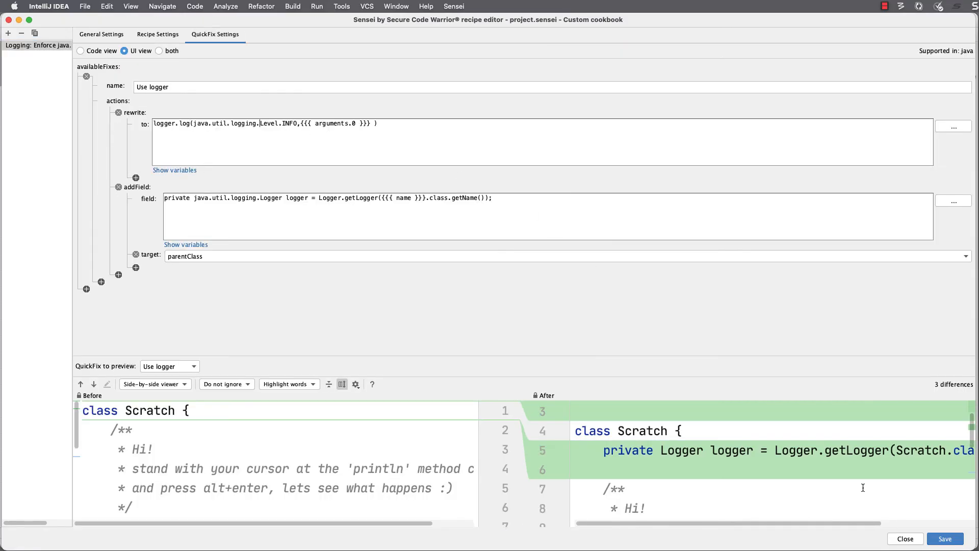
pyautogui.click(904, 538)
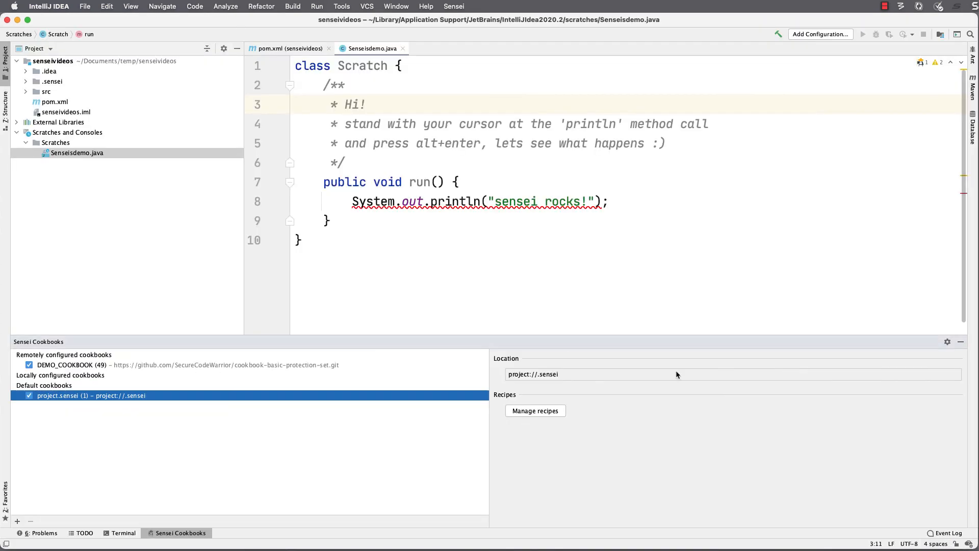
pyautogui.press('alt+enter')
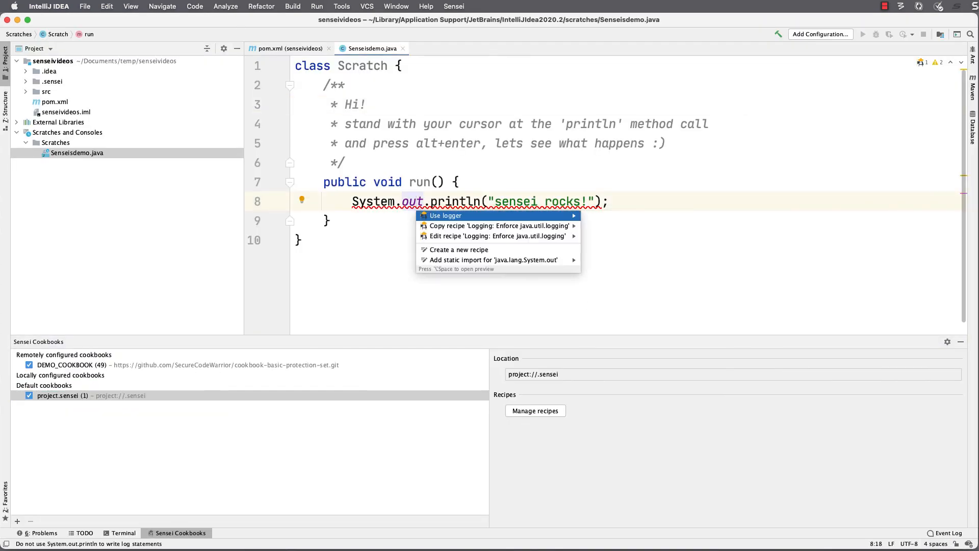
pyautogui.click(445, 214)
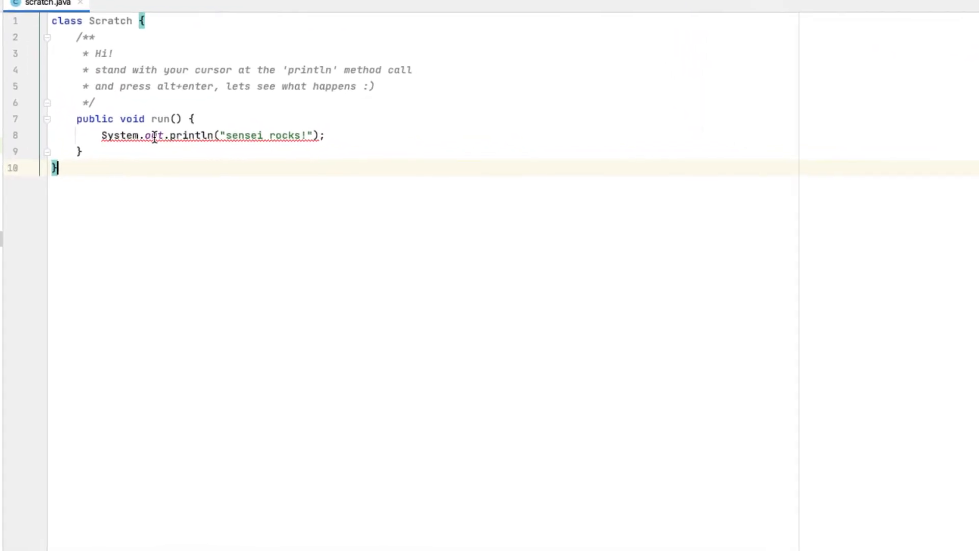
# - Apply the Use logger fix to the flagged println call
pyautogui.press('alt+enter')
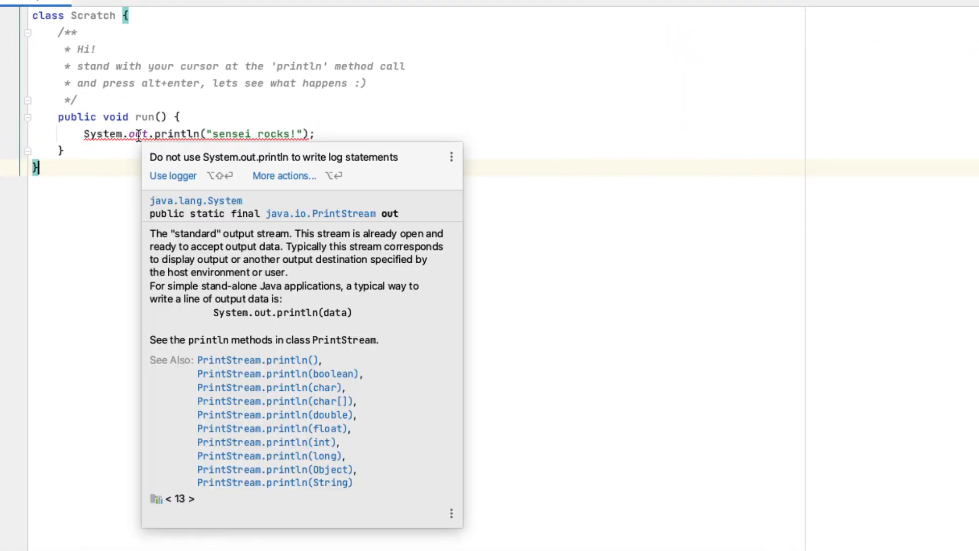
pyautogui.moveTo(173, 176)
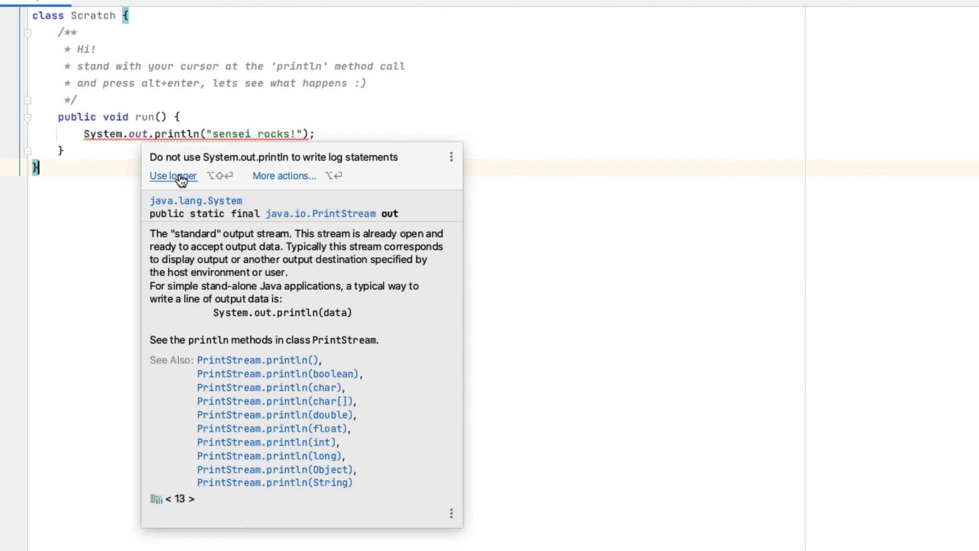
pyautogui.click(173, 175)
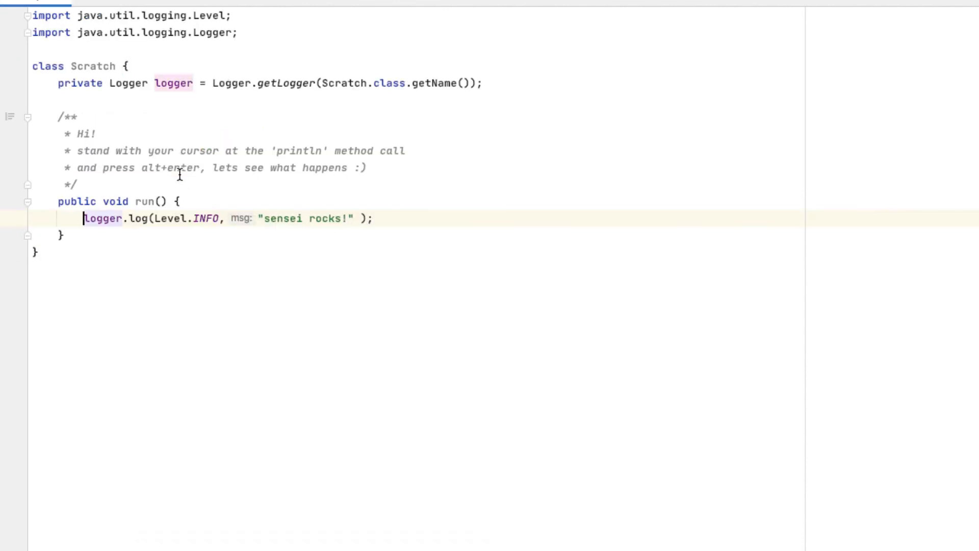